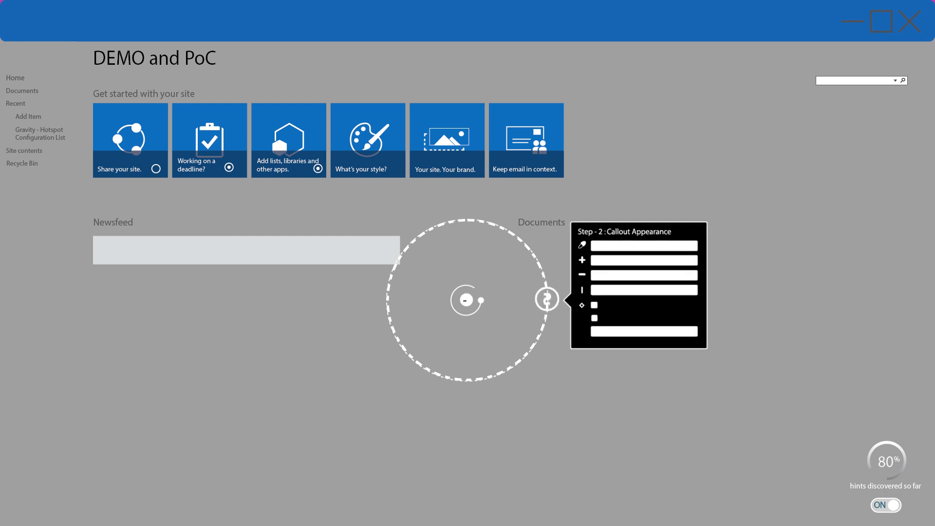
Select the step 3 node on the hotspot ring to reach Step 3: Preview Hotspot
click(547, 299)
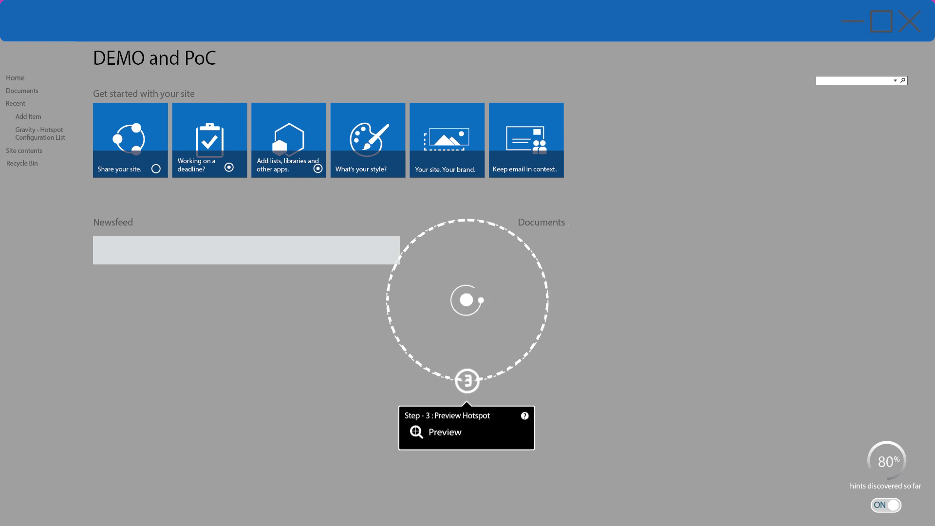